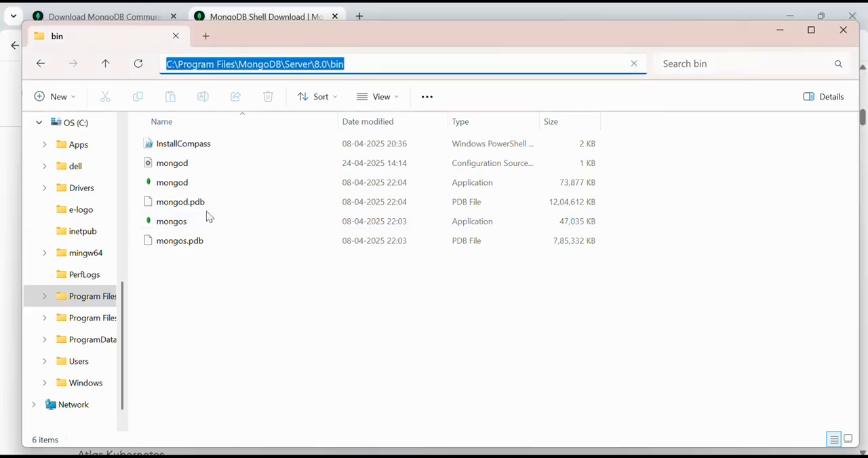
mouse_move(442, 285)
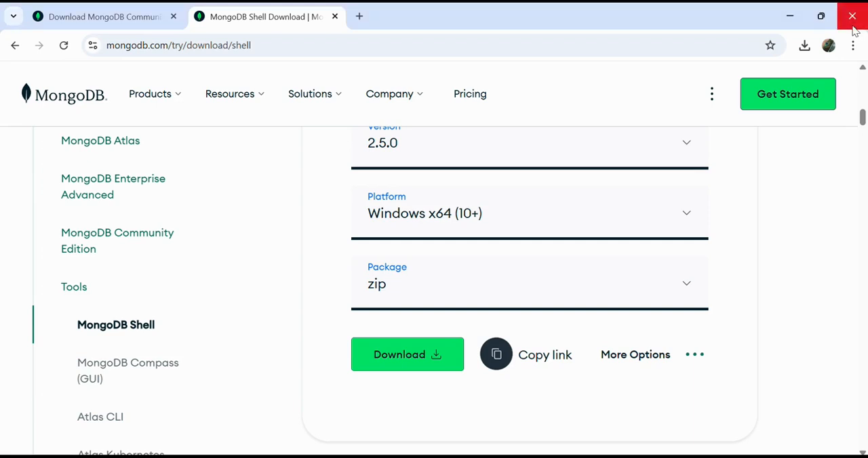
mouse_move(852, 16)
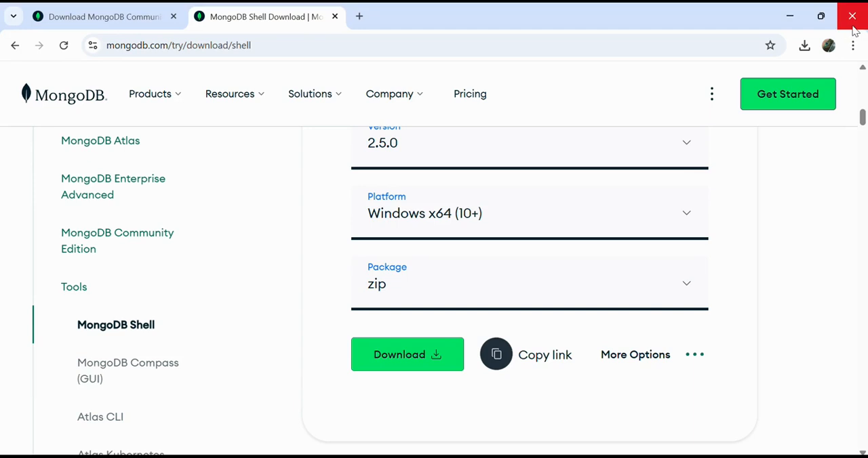
mouse_move(688, 96)
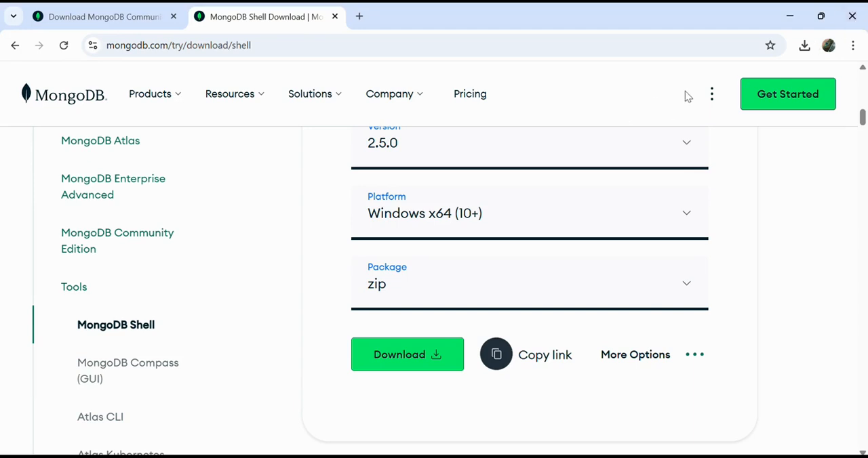
- Download the MongoDB Shell 2.5.0 Windows x64 zip package
left_click(407, 355)
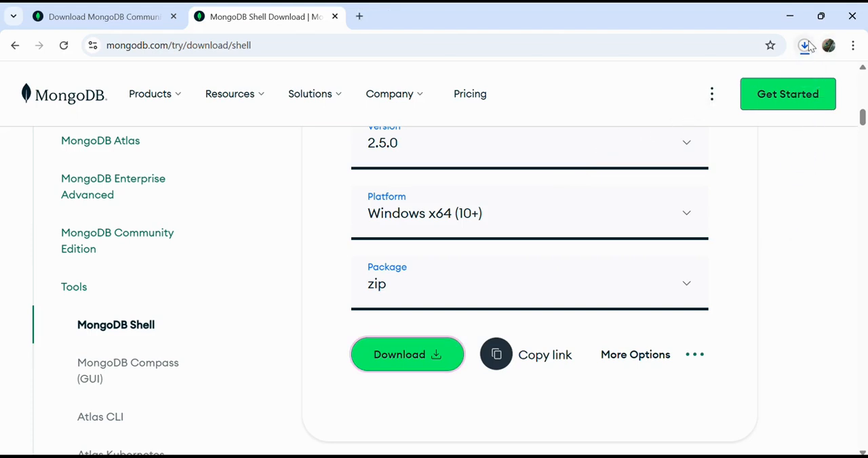
left_click(806, 45)
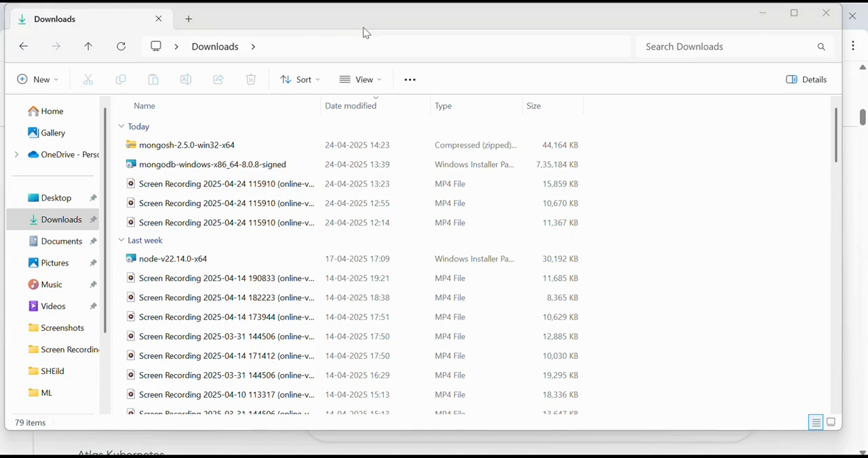
- Extract the mongosh-2.5.0-win32-x64 zip into its same-named folder in Downloads
left_click(211, 144)
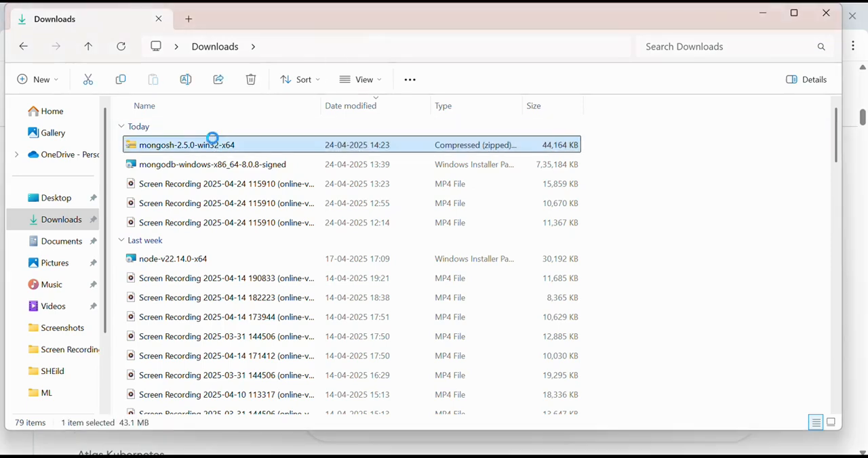
right_click(187, 143)
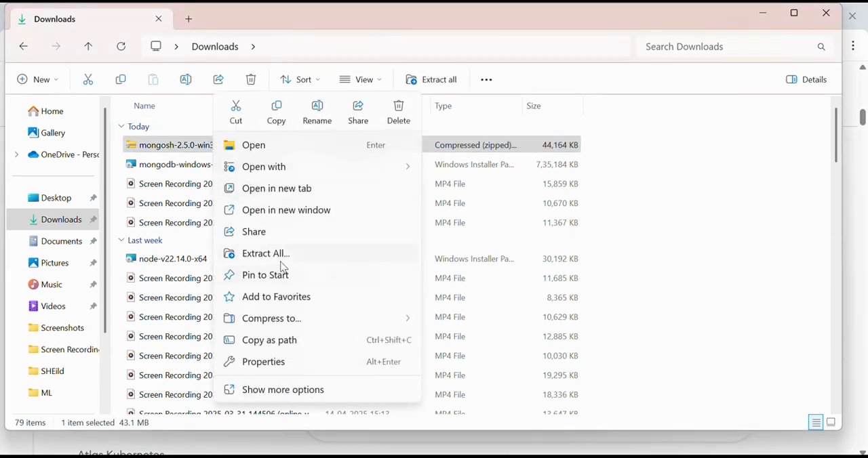
left_click(265, 252)
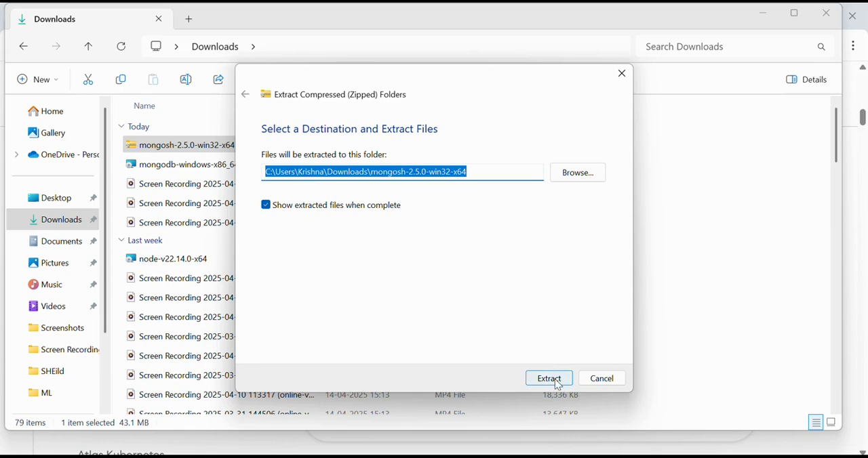
left_click(547, 379)
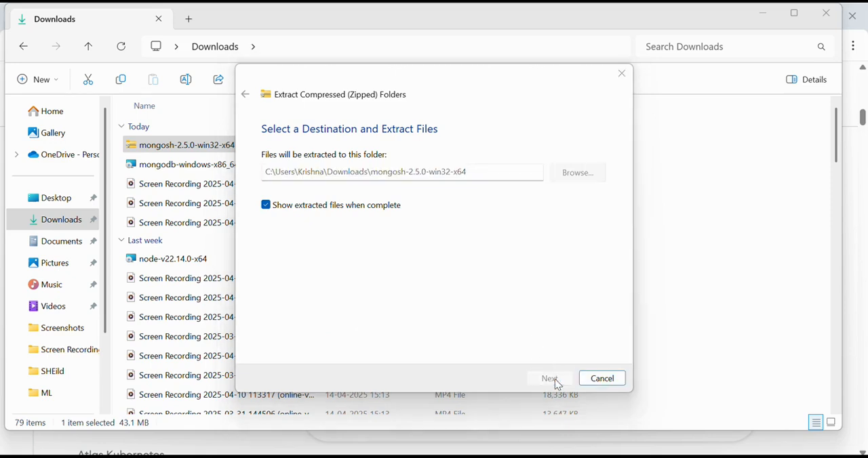
left_click(549, 378)
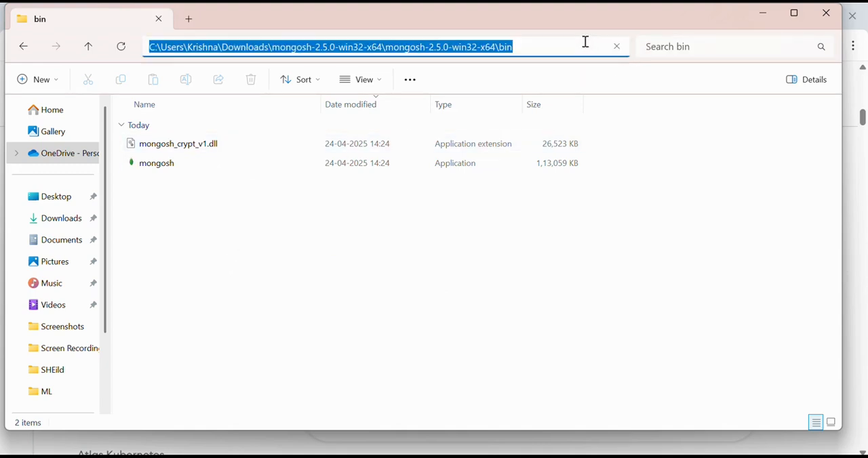
mouse_move(463, 83)
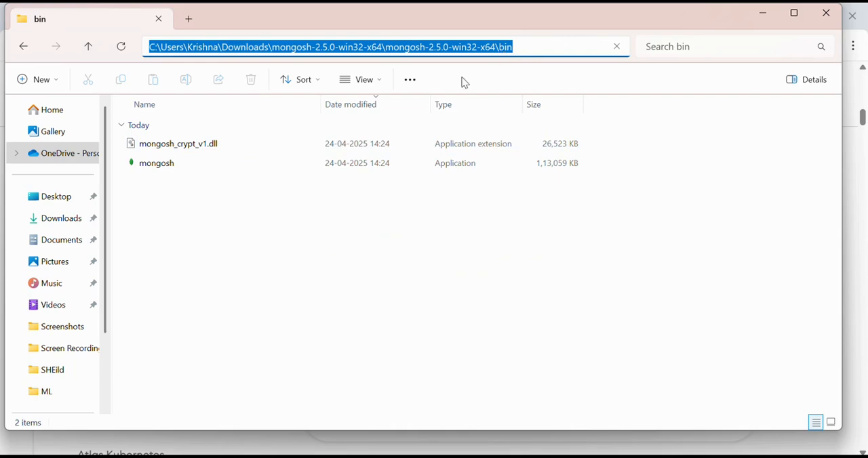
mouse_move(320, 395)
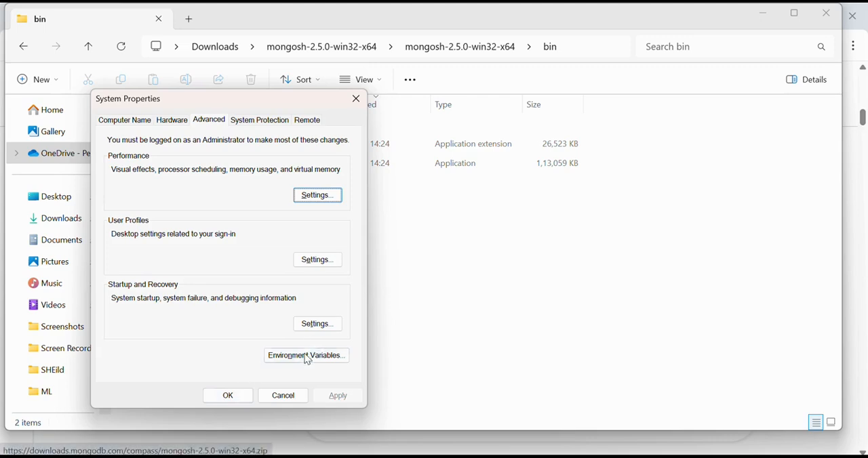
- Add the mongosh bin folder as a new system Path entry and save the environment variables
left_click(307, 355)
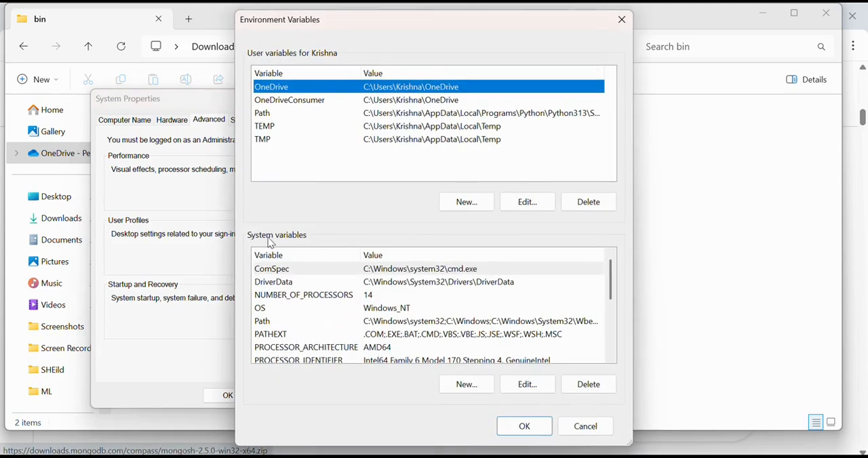
left_click(305, 320)
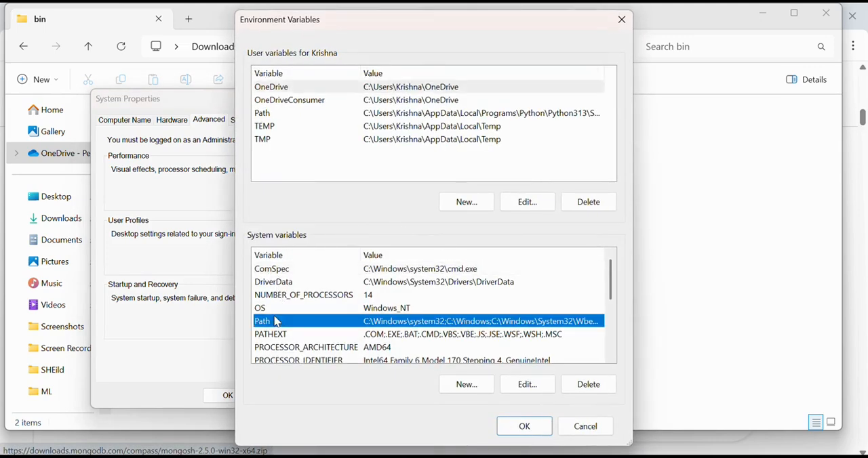
left_click(526, 385)
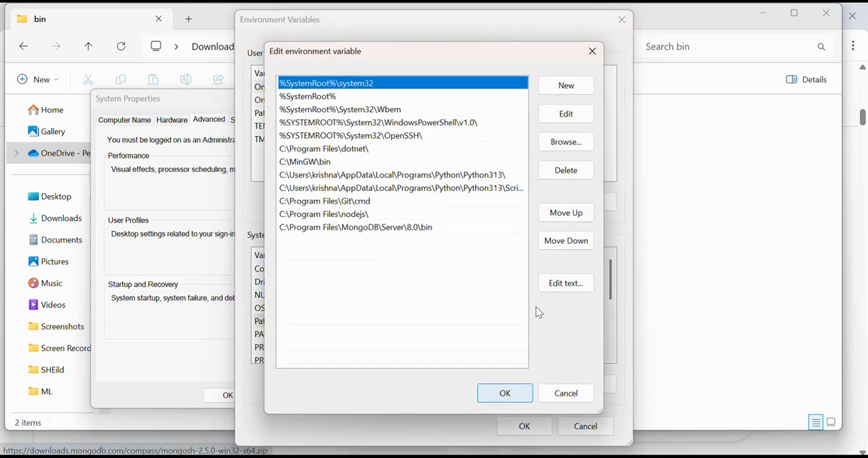
left_click(566, 84)
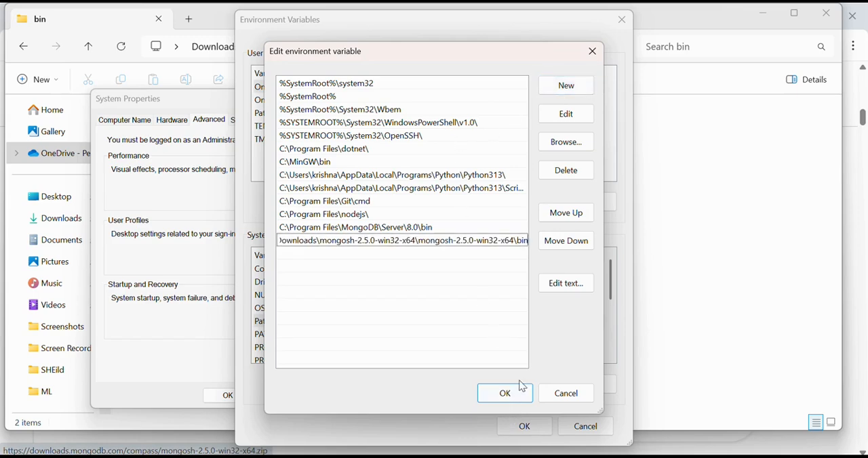
left_click(504, 393)
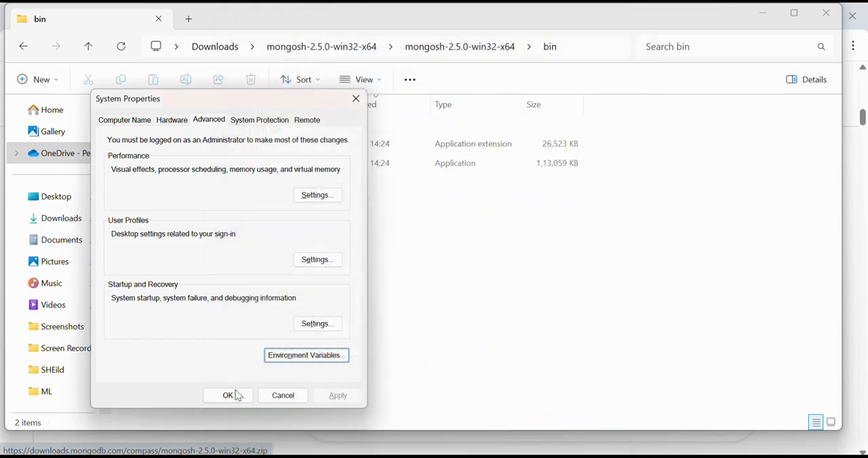
left_click(228, 396)
type("mongo")
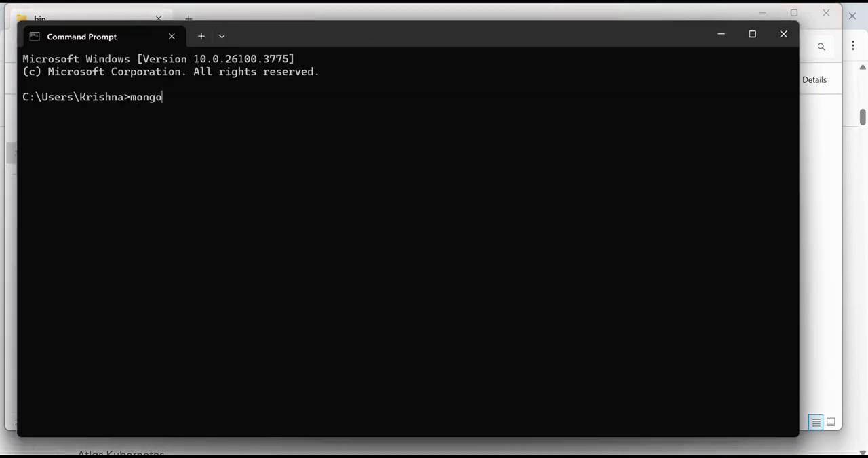
- Run mongosh to connect to the local MongoDB server at 127.0.0.1:27017
type("sh")
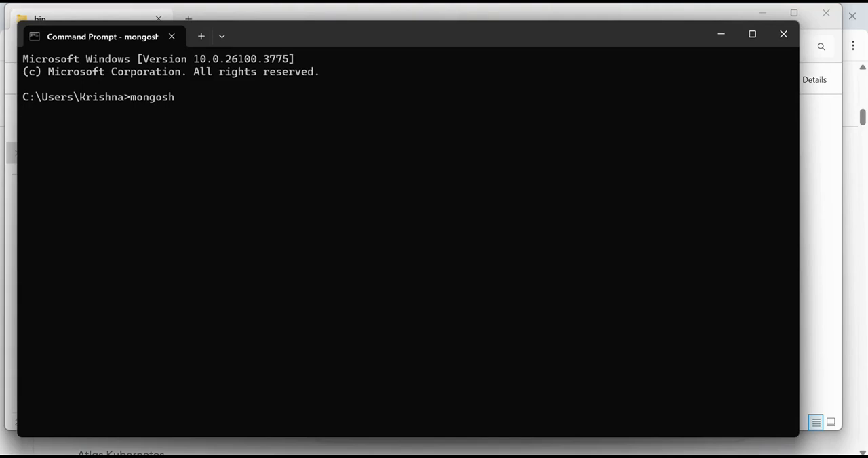
key("enter")
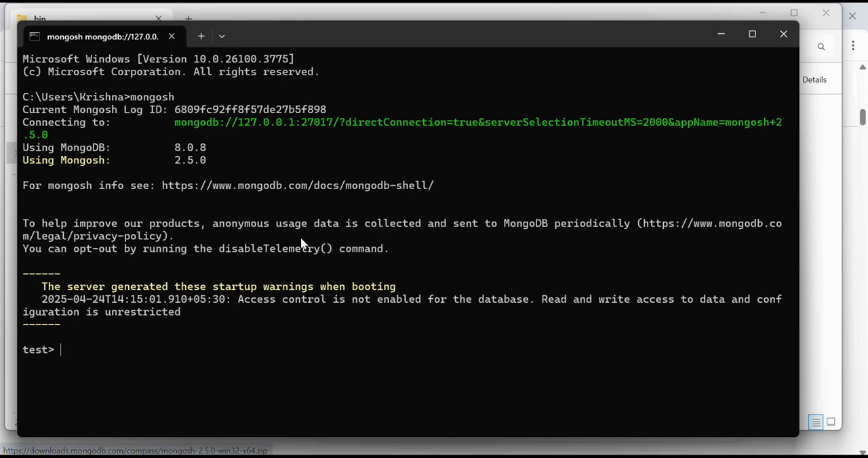
mouse_move(341, 201)
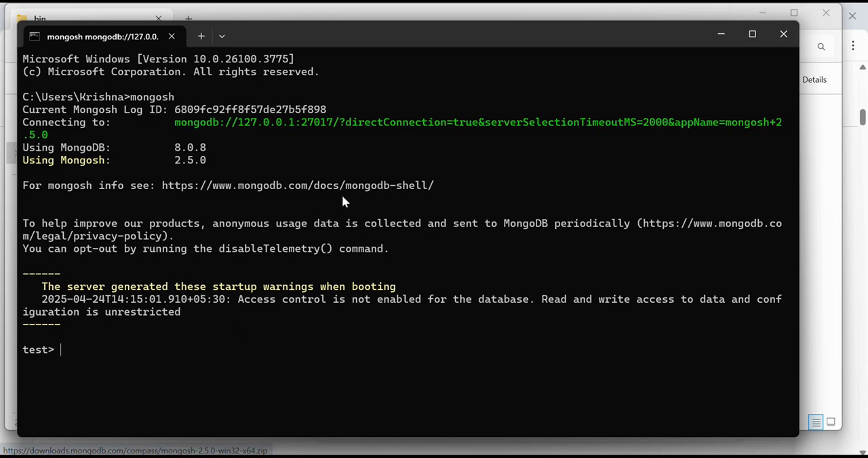
mouse_move(404, 147)
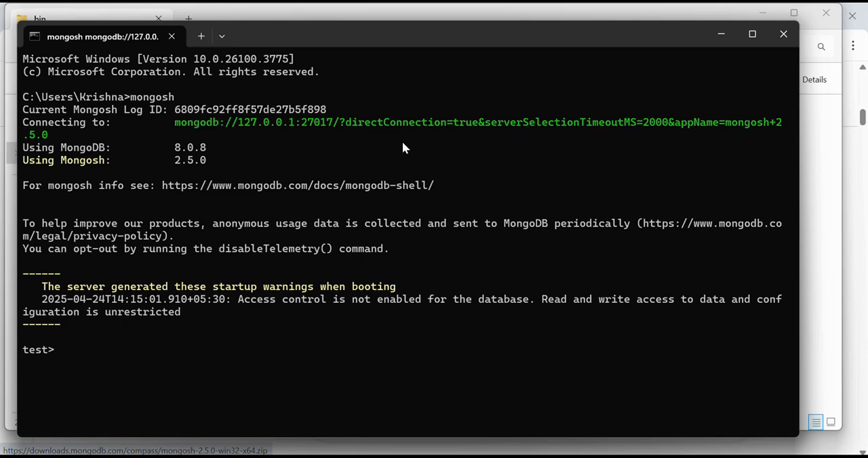
- Write 'mongo --version' at the test> prompt of the connected shell
type("mongo --")
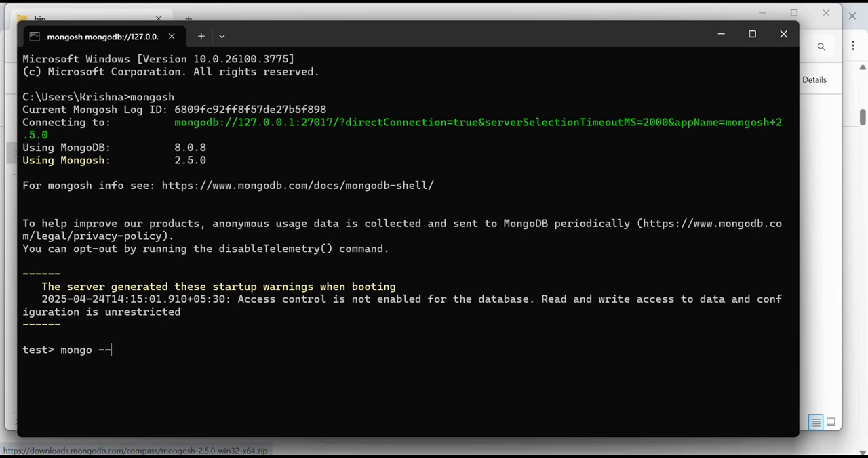
type("versio")
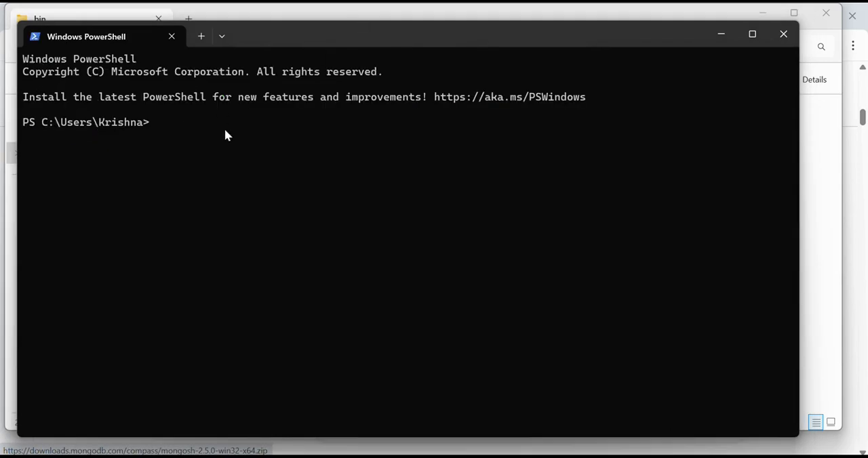
- Run 'mongo --version' (unrecognized), then start mongosh connected to the local server
type("mongo")
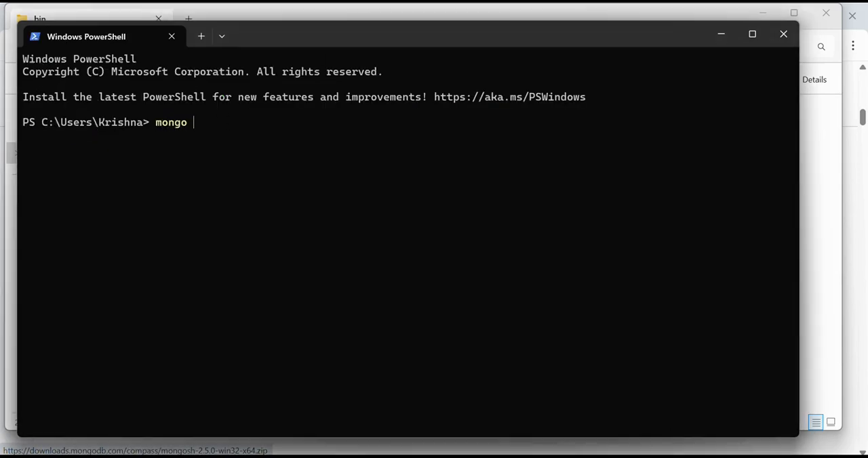
type("--version")
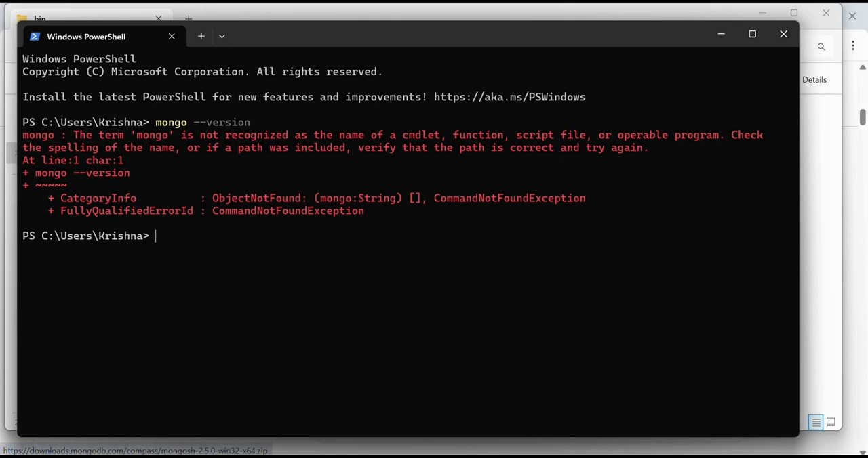
type("mongosh")
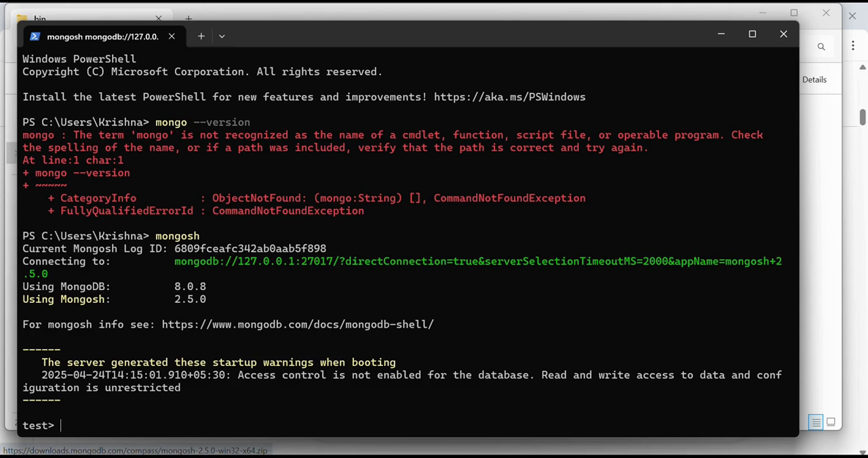
mouse_move(201, 36)
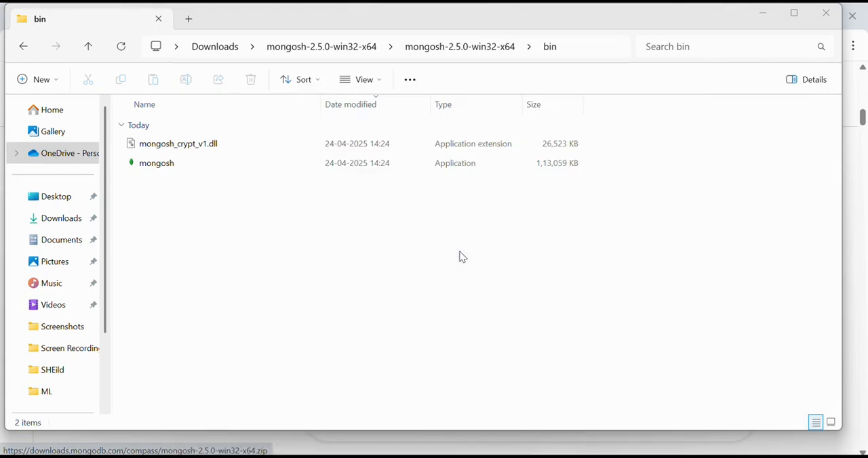
mouse_move(388, 351)
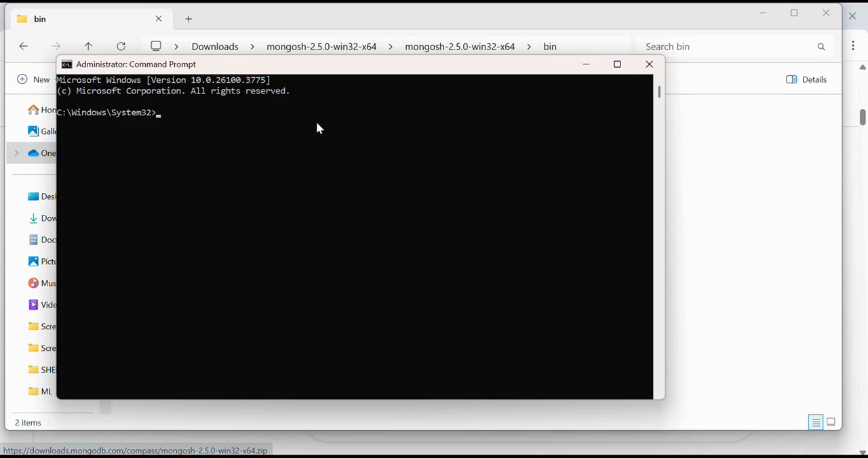
- Run 'net start MongoDB' in the administrator Command Prompt
type("net")
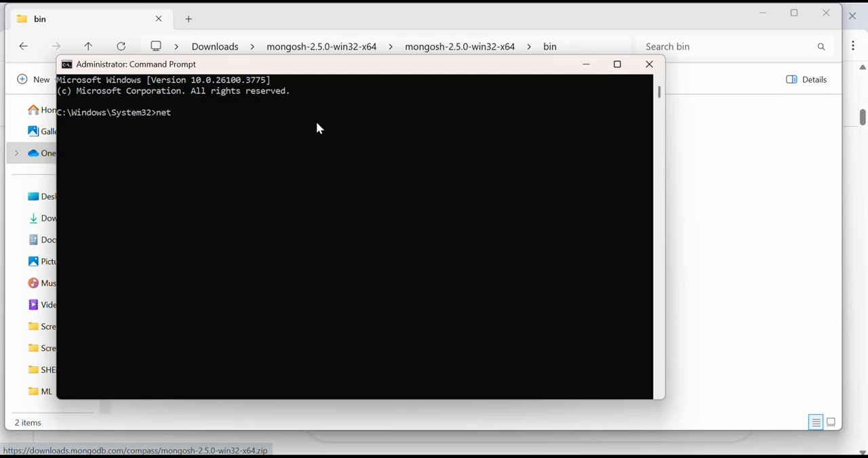
type("start MongoDB")
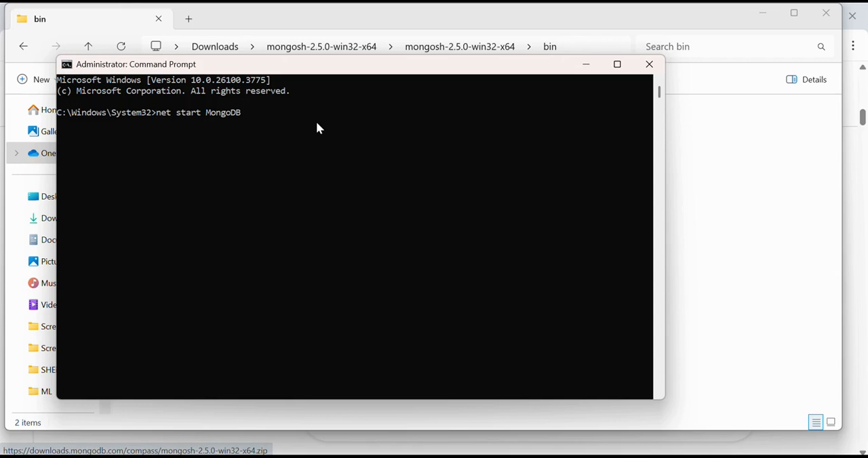
key("enter")
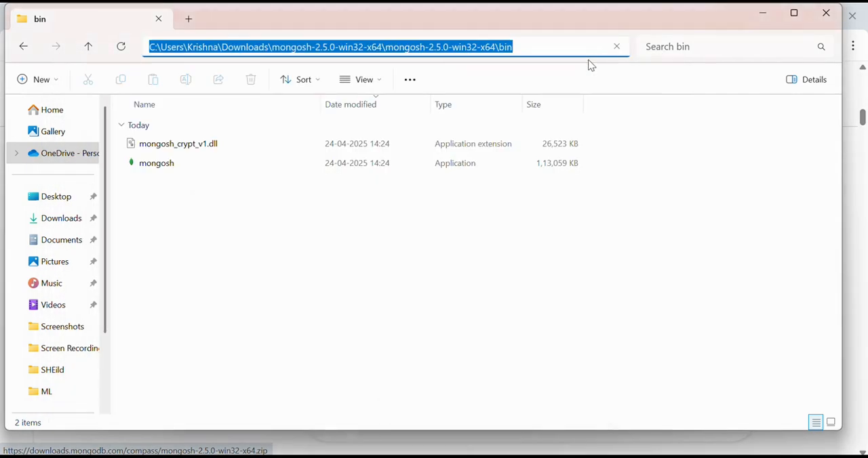
mouse_move(549, 307)
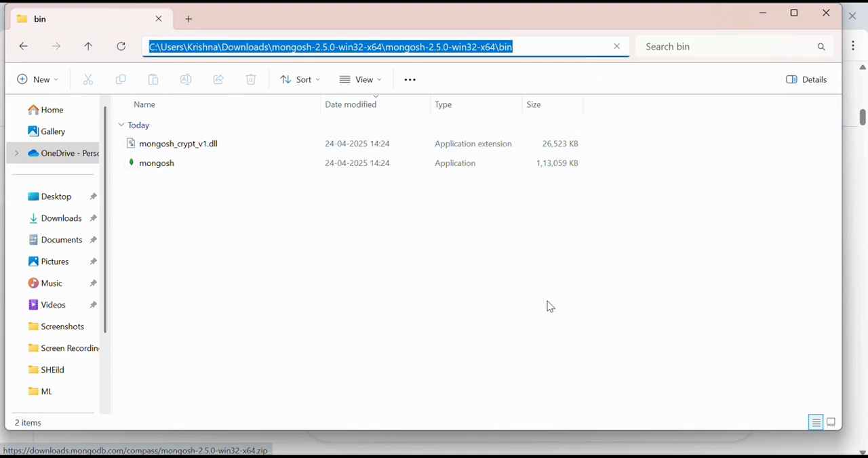